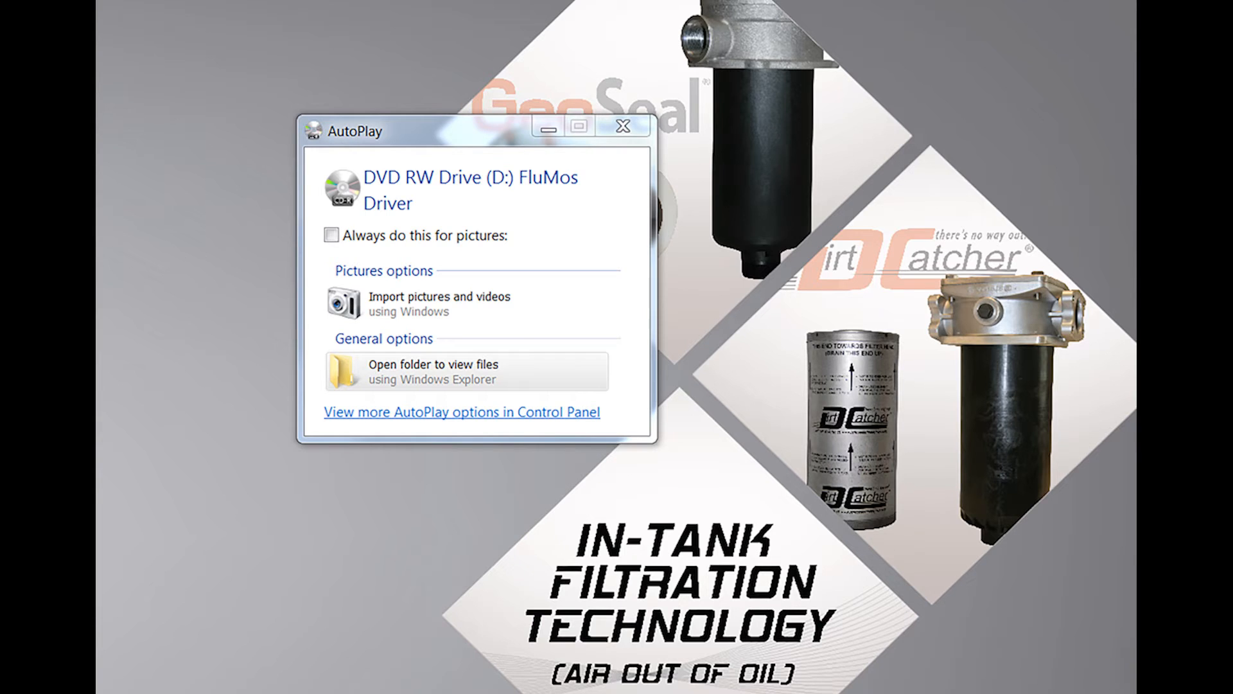
Step: Browse the FluMos Driver disc in Explorer and select the B&B electronics driver folder
{"action": "left_click", "coordinate": [440, 370]}
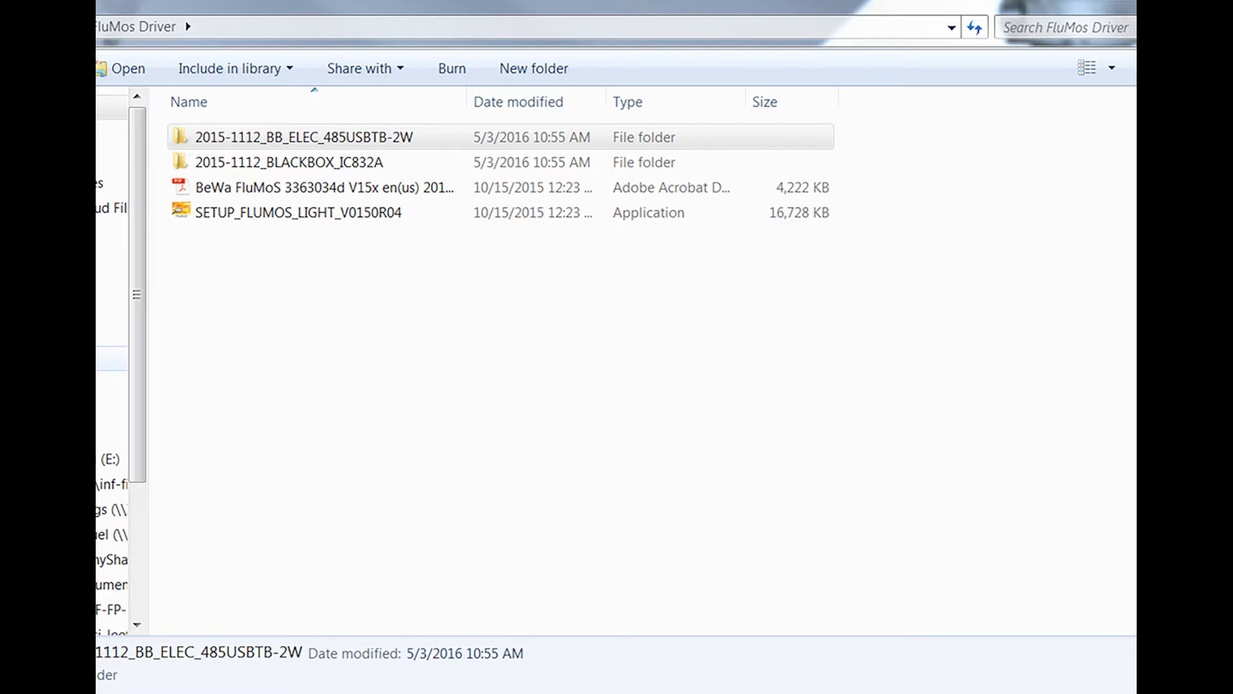
{"action": "left_click", "coordinate": [291, 161]}
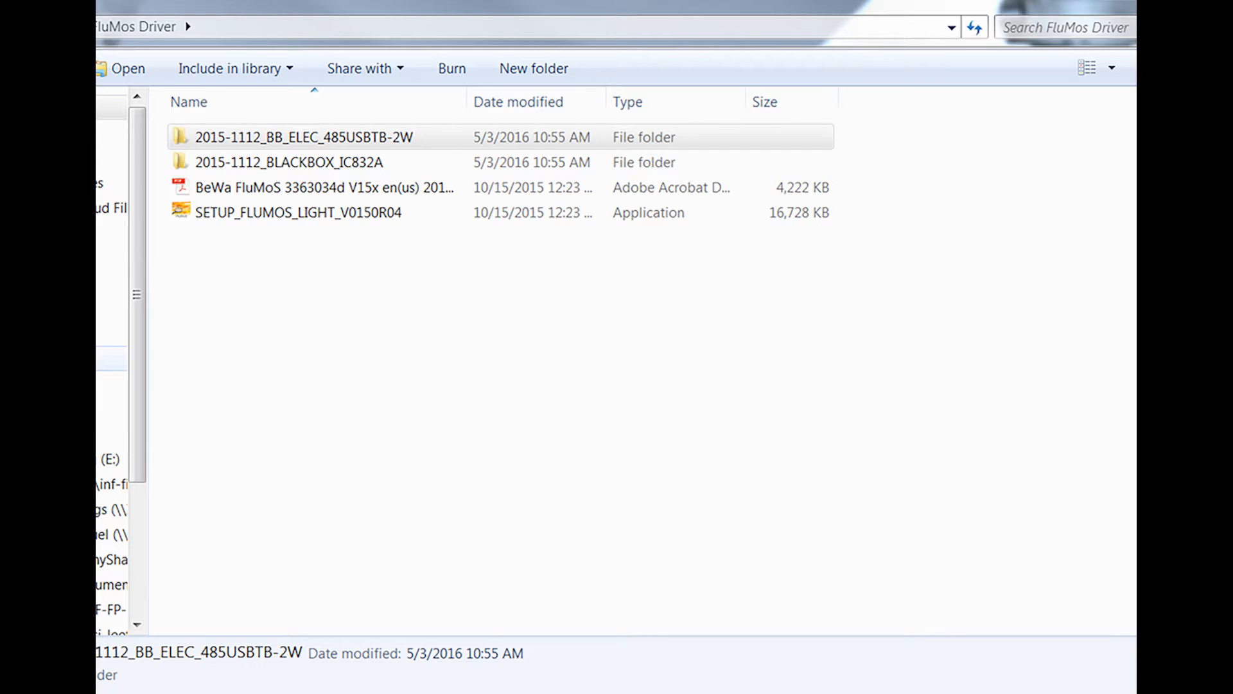
Step: Run the B&B electronics Windows driver installer, accept the license and finish installing both USB-to-Serial drivers
{"action": "double_click", "coordinate": [304, 136]}
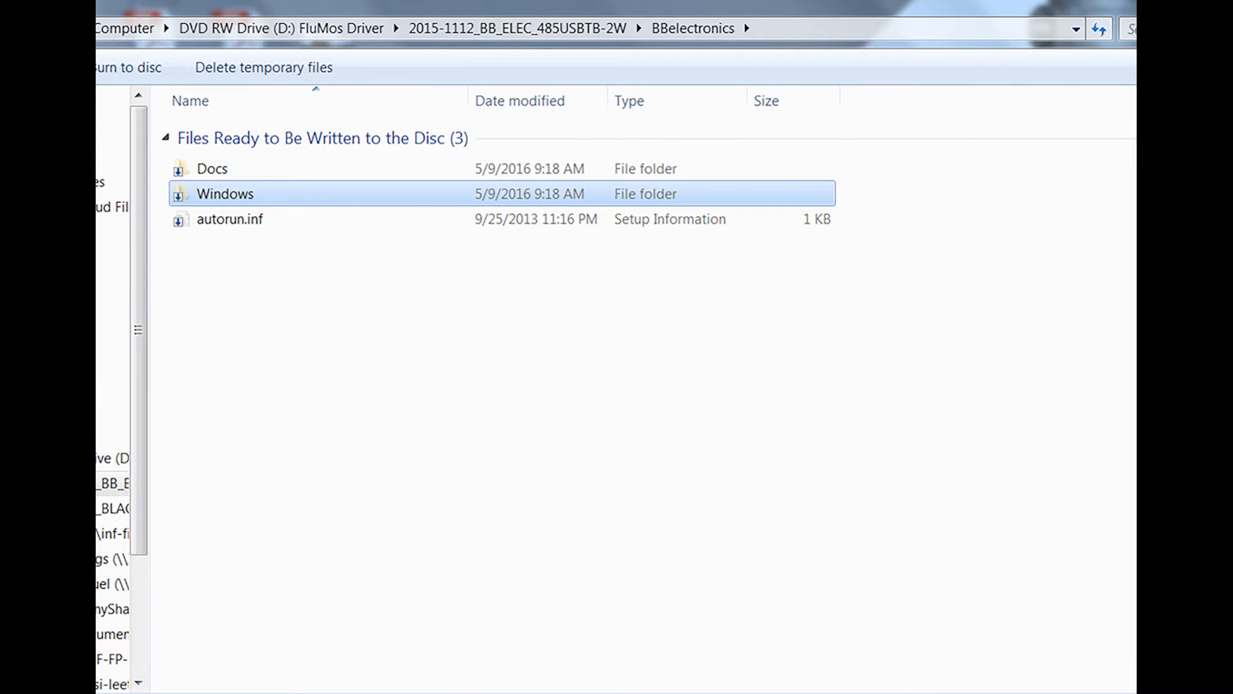
{"action": "double_click", "coordinate": [225, 193]}
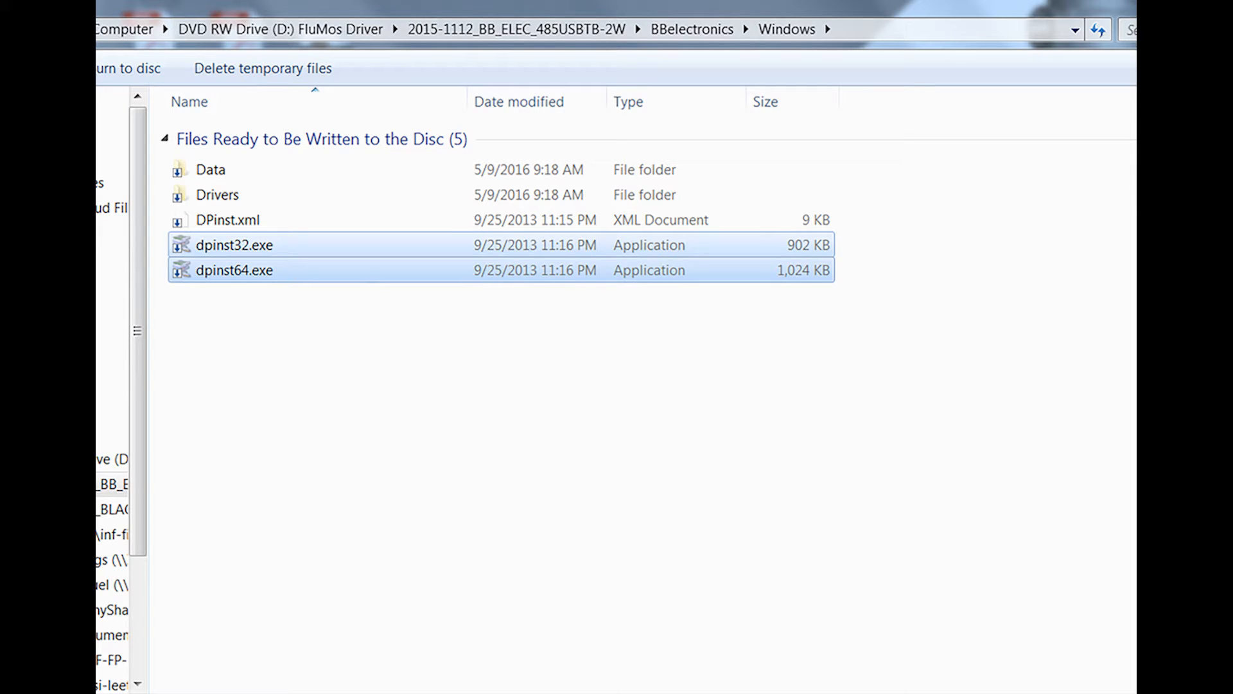
{"action": "double_click", "coordinate": [233, 245]}
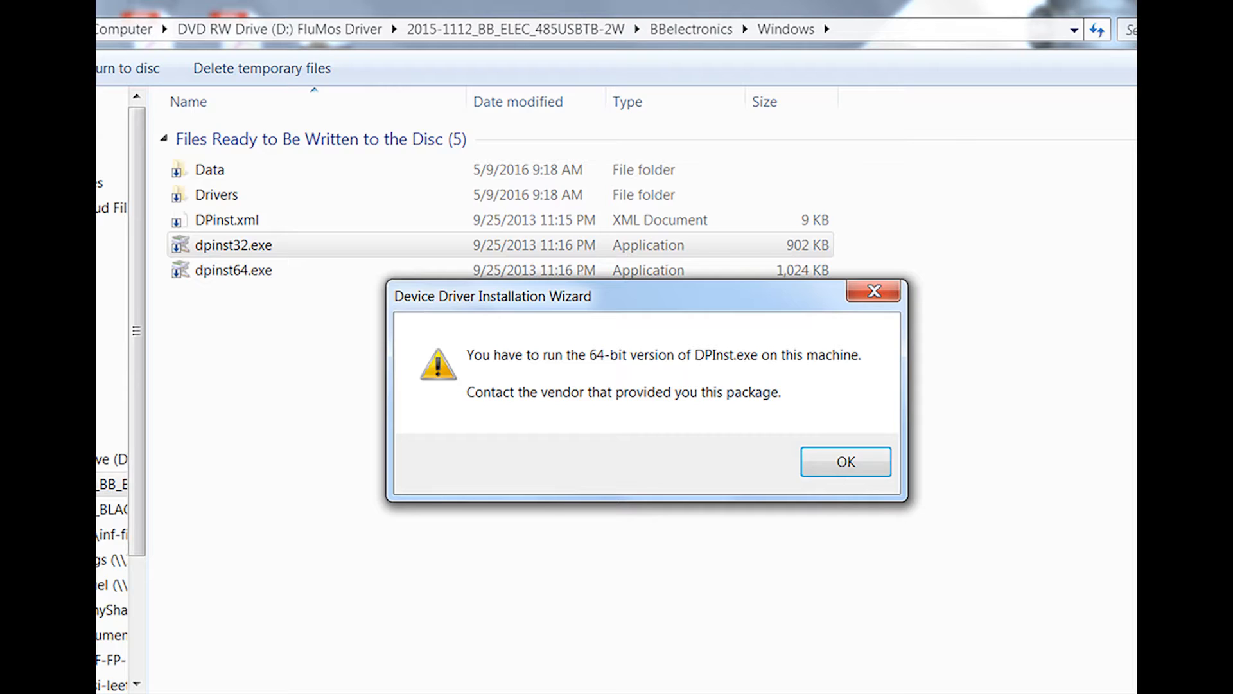
{"action": "left_click", "coordinate": [844, 461]}
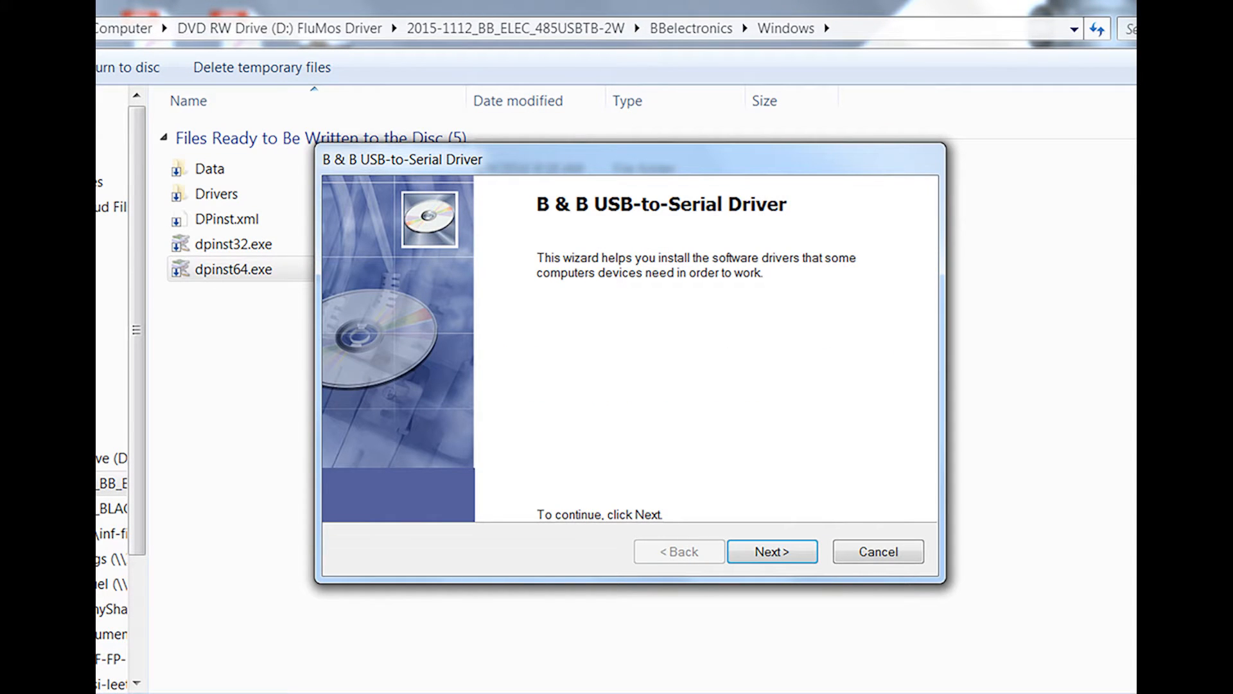
{"action": "left_click", "coordinate": [772, 551]}
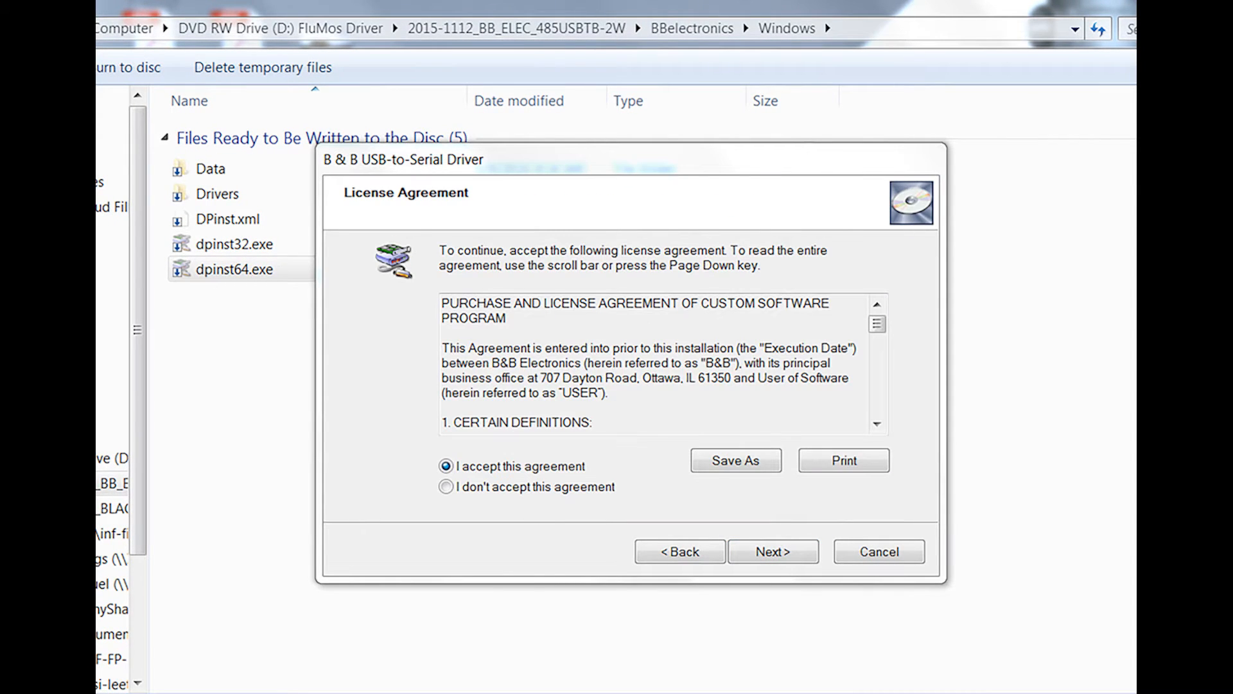
{"action": "left_click", "coordinate": [772, 551]}
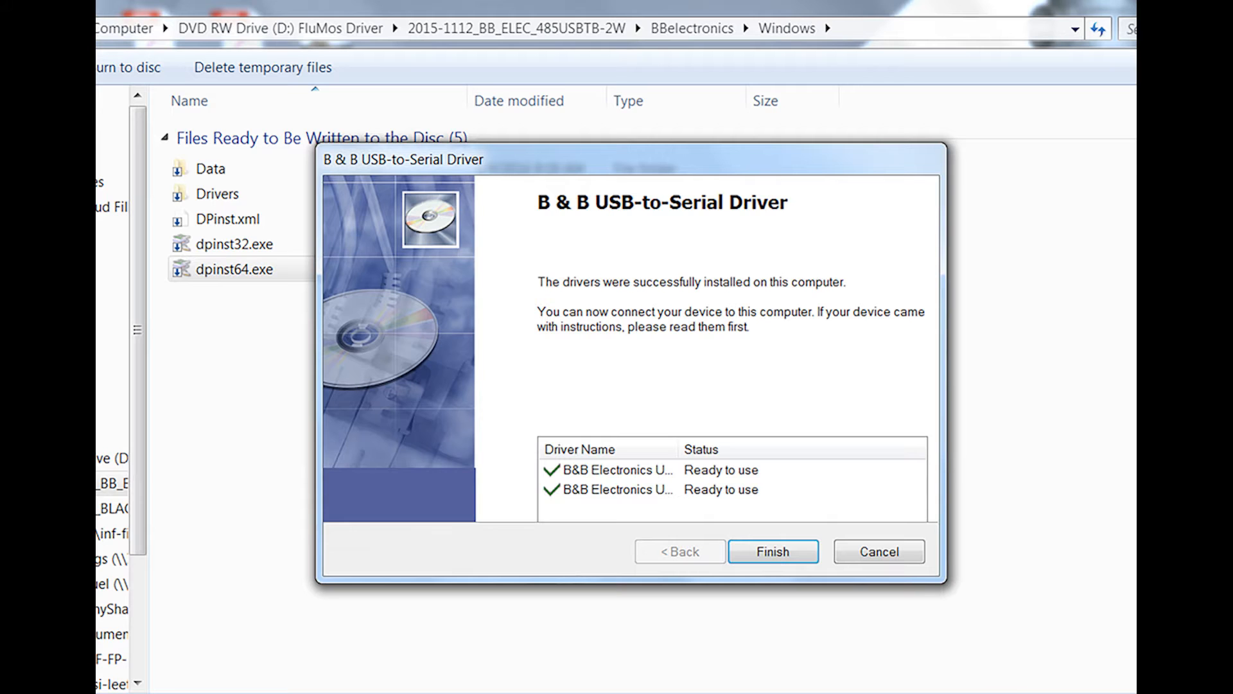
{"action": "left_click", "coordinate": [772, 551]}
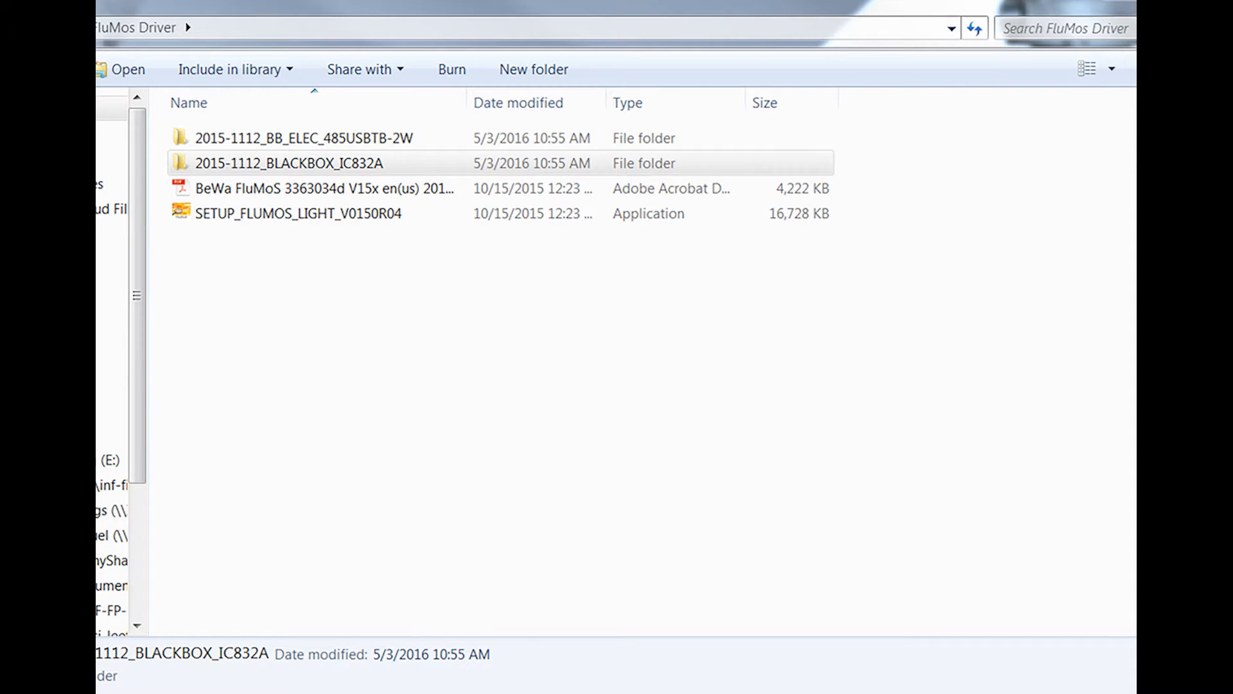
Step: Run setup.exe from the Black Box folder and install the driver for all users in the default folder
{"action": "double_click", "coordinate": [288, 163]}
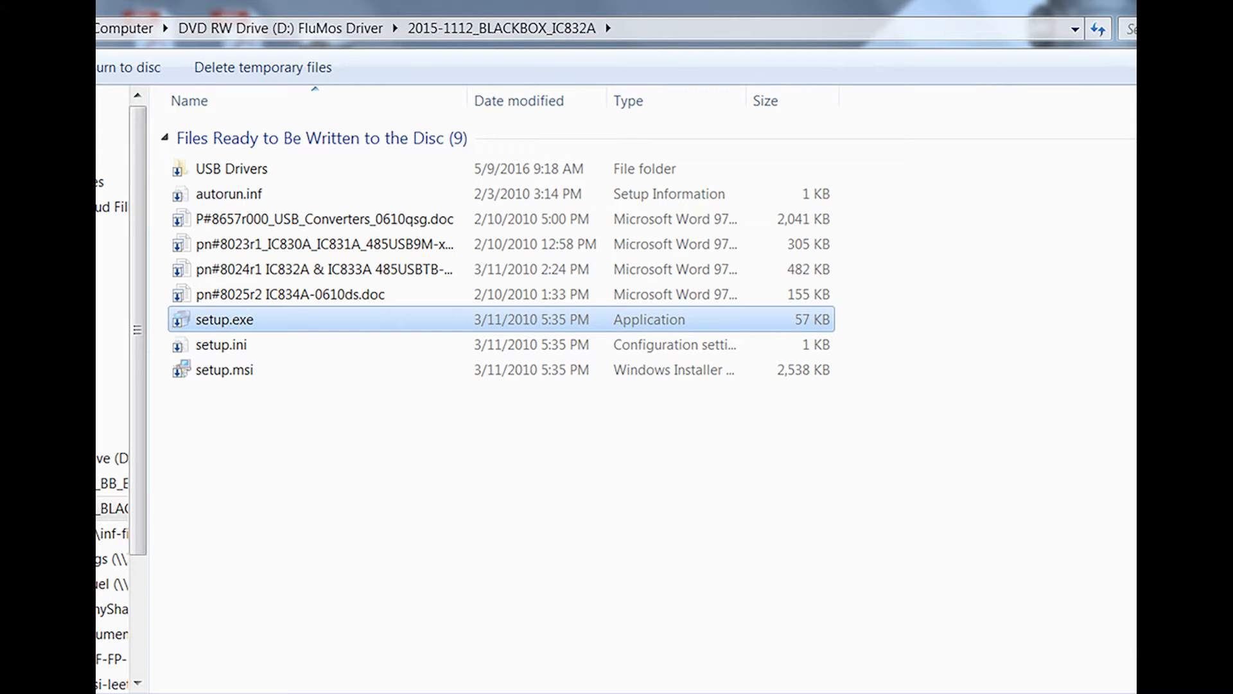
{"action": "double_click", "coordinate": [225, 319]}
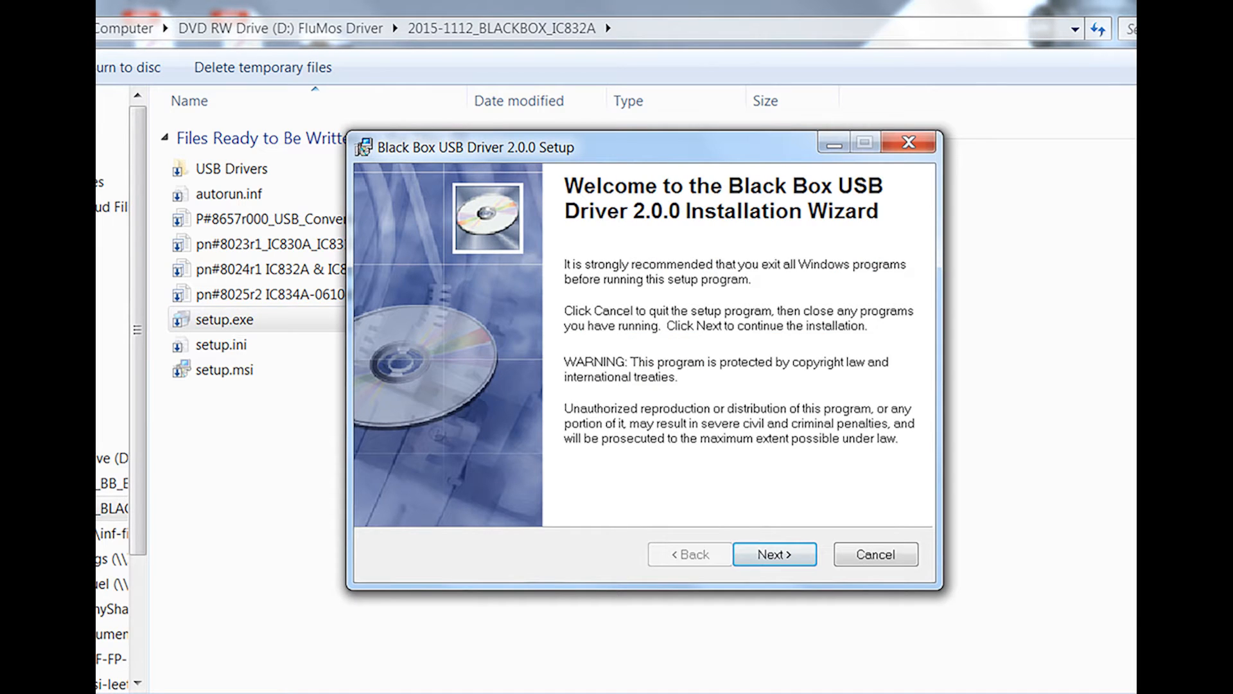
{"action": "left_click", "coordinate": [773, 554]}
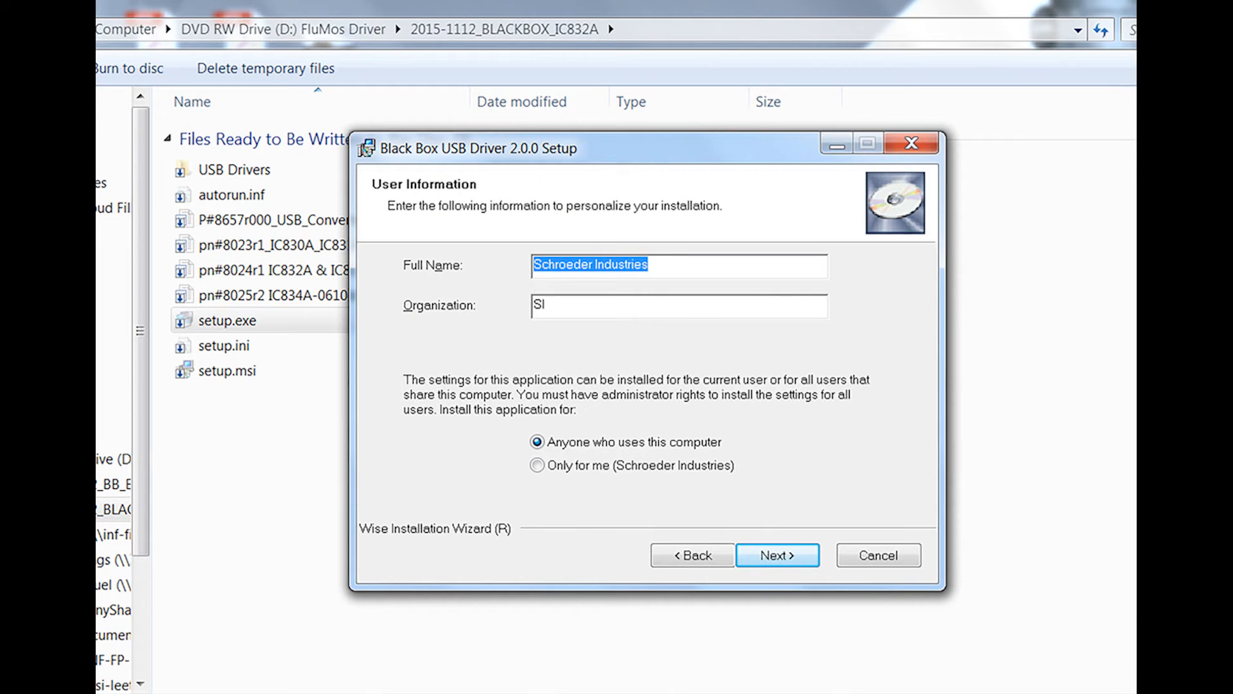
{"action": "left_click", "coordinate": [776, 555]}
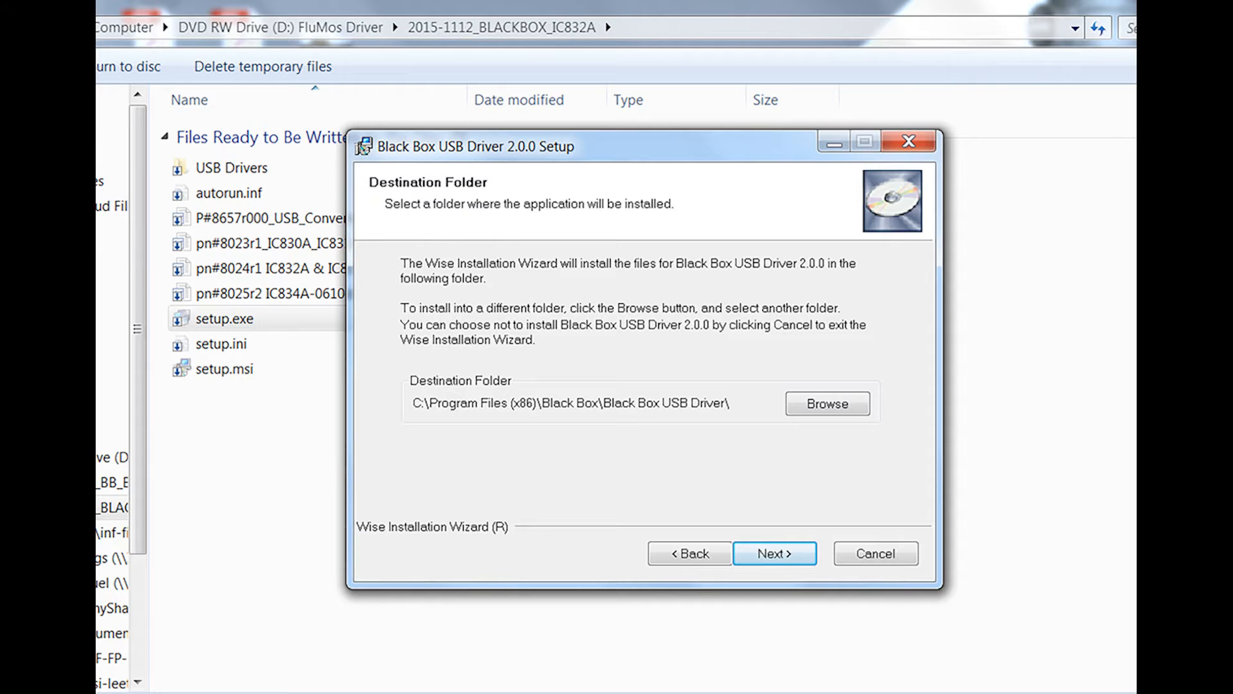
{"action": "left_click", "coordinate": [774, 553]}
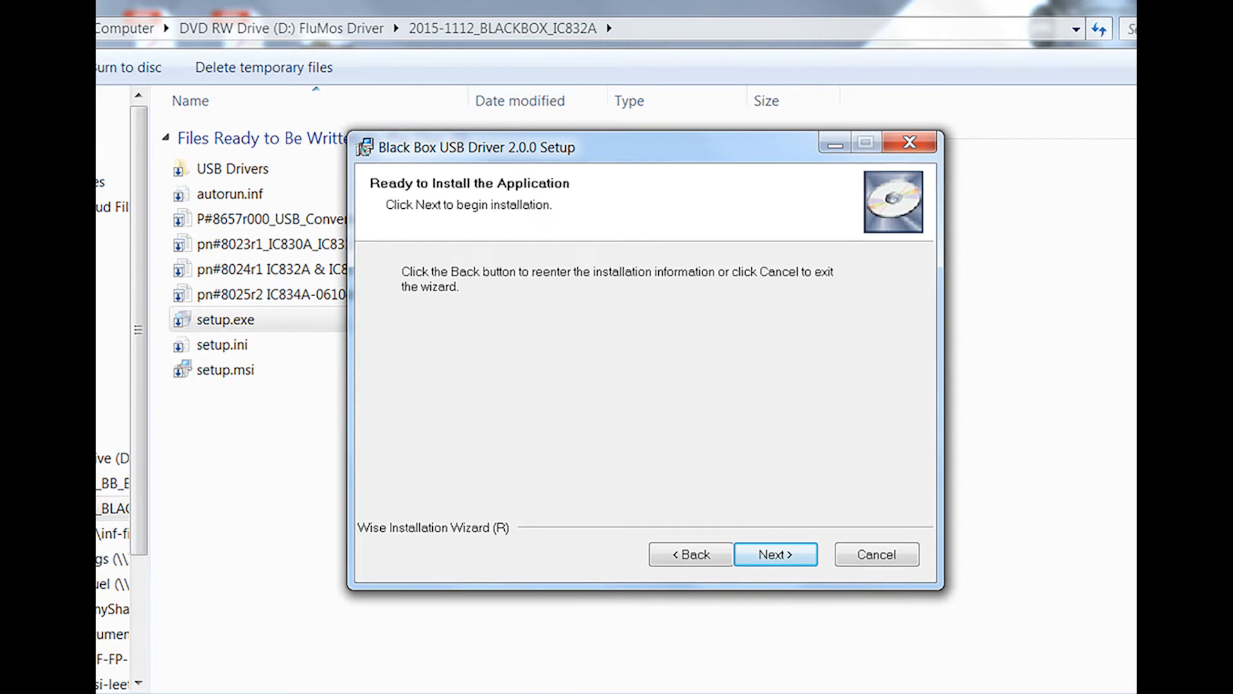
{"action": "left_click", "coordinate": [774, 554]}
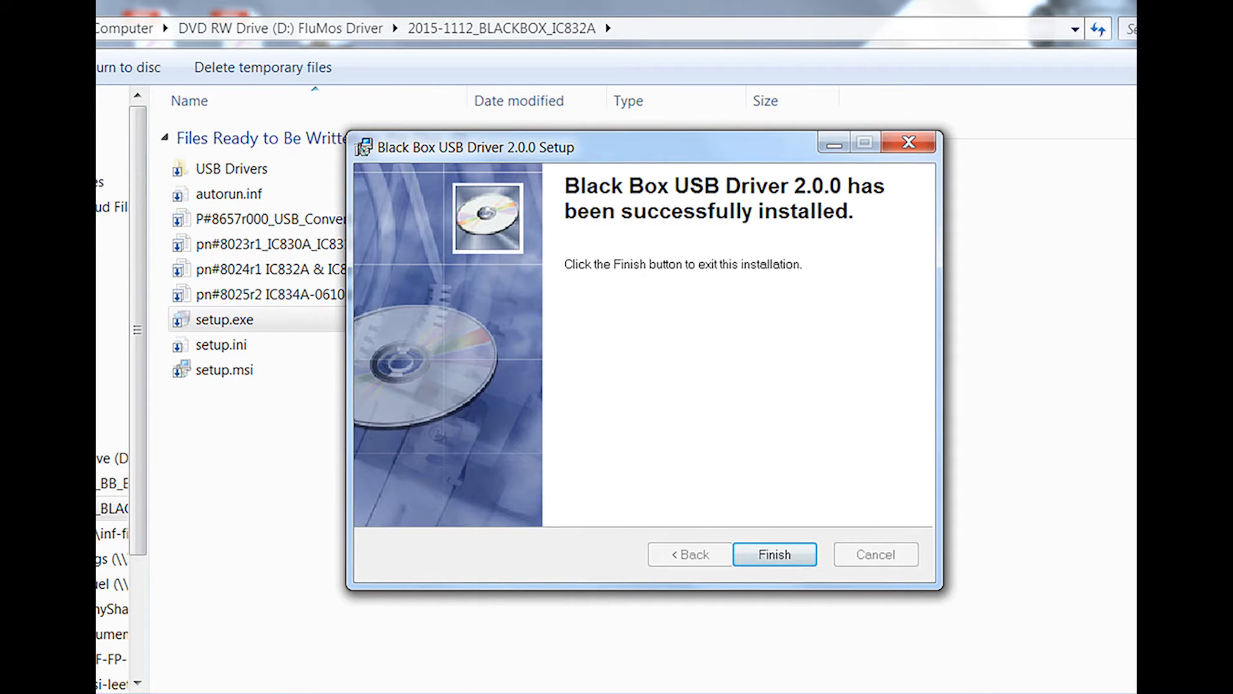
{"action": "left_click", "coordinate": [774, 554]}
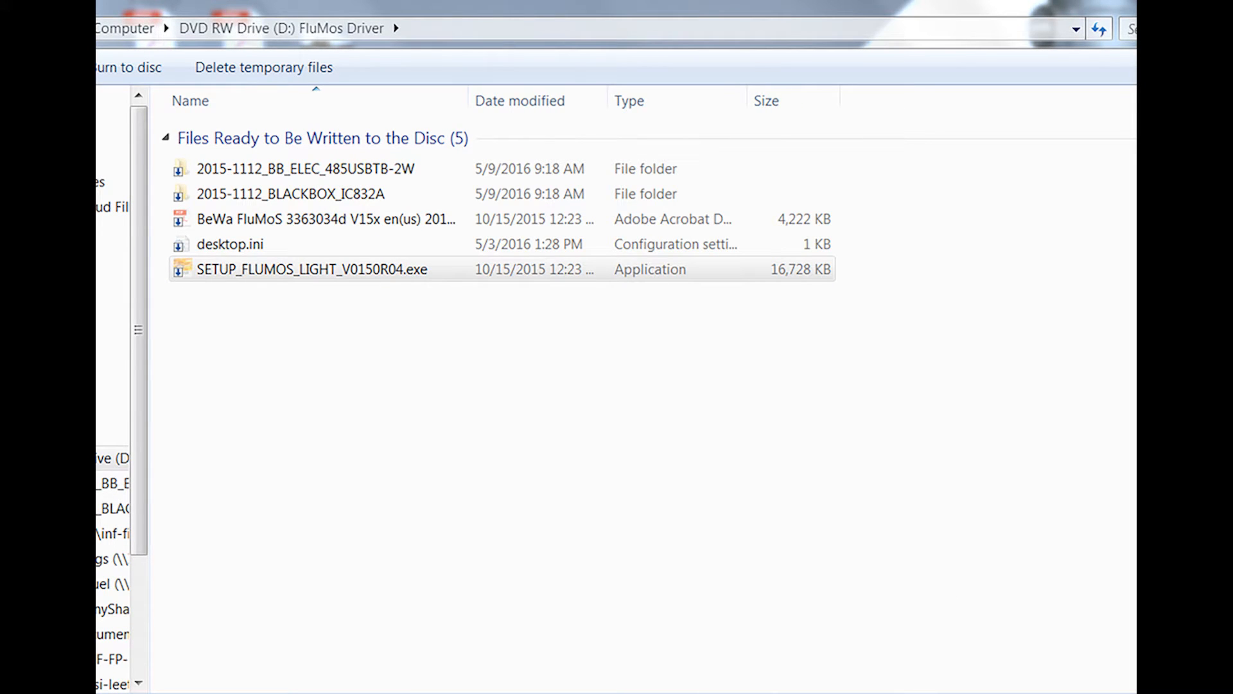
Step: Launch SETUP_FLUMOS_LIGHT_V0150R04.exe and confirm English as the setup language
{"action": "double_click", "coordinate": [312, 269]}
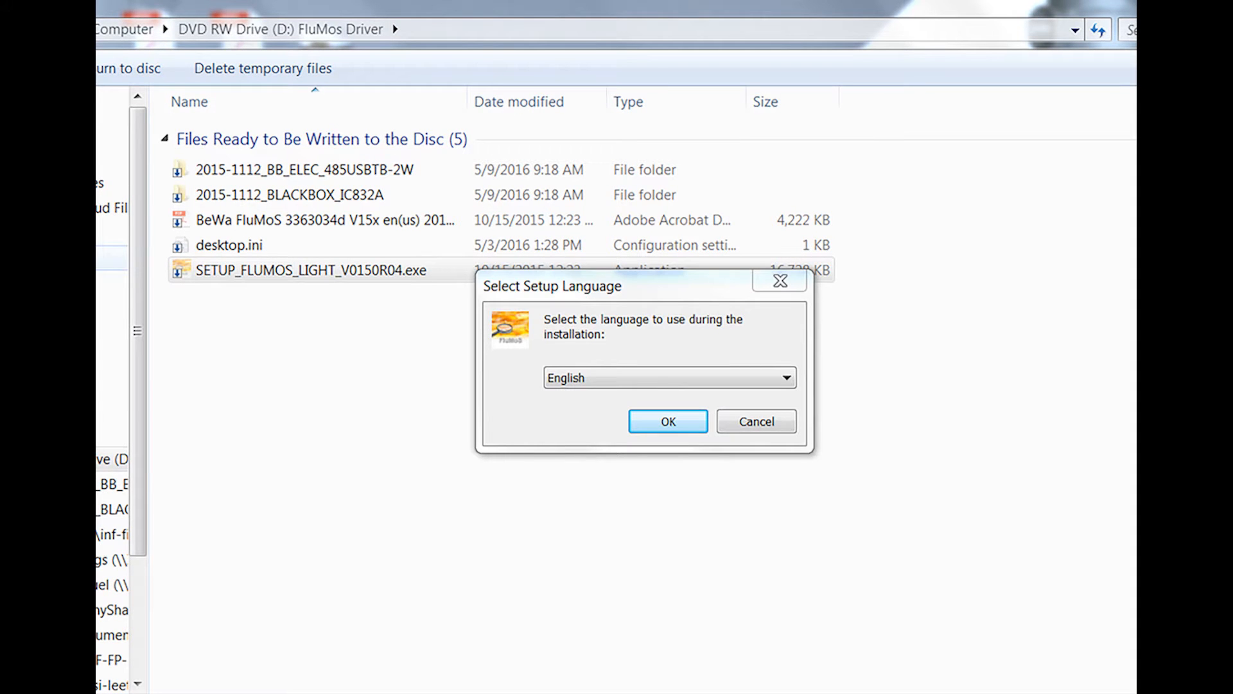
{"action": "left_click", "coordinate": [667, 421]}
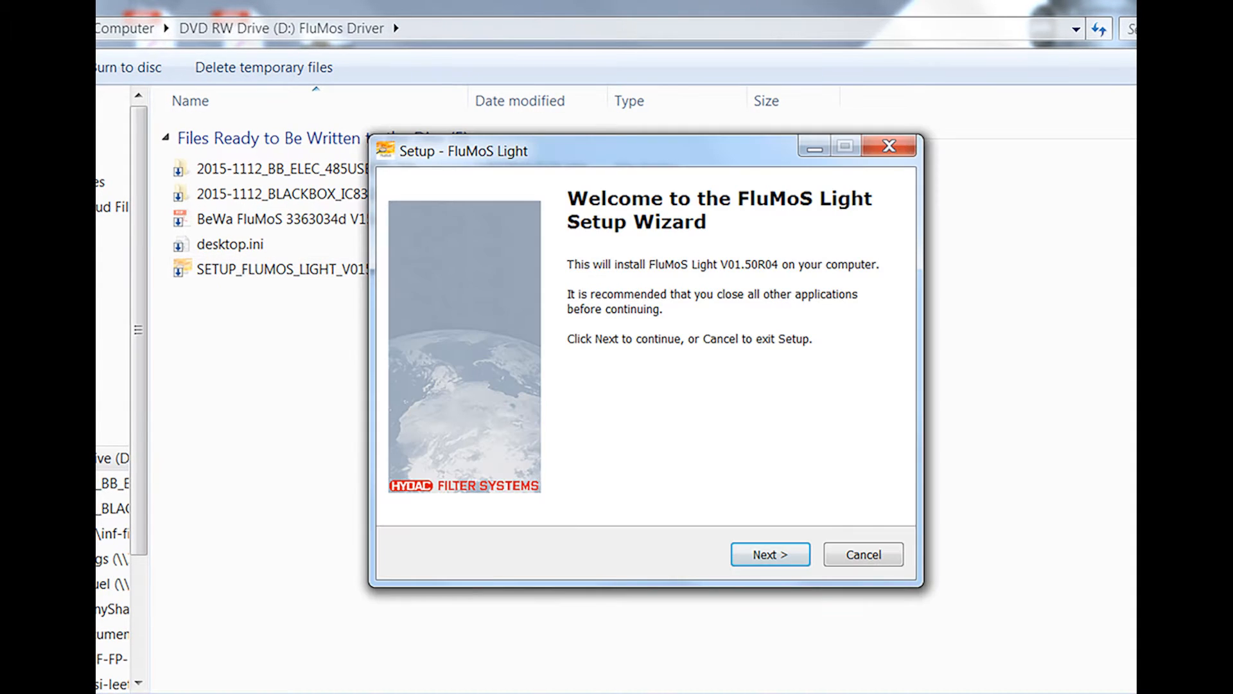
Step: Accept the license and choose the HYDAC folder in Program Files as the install location
{"action": "left_click", "coordinate": [768, 554]}
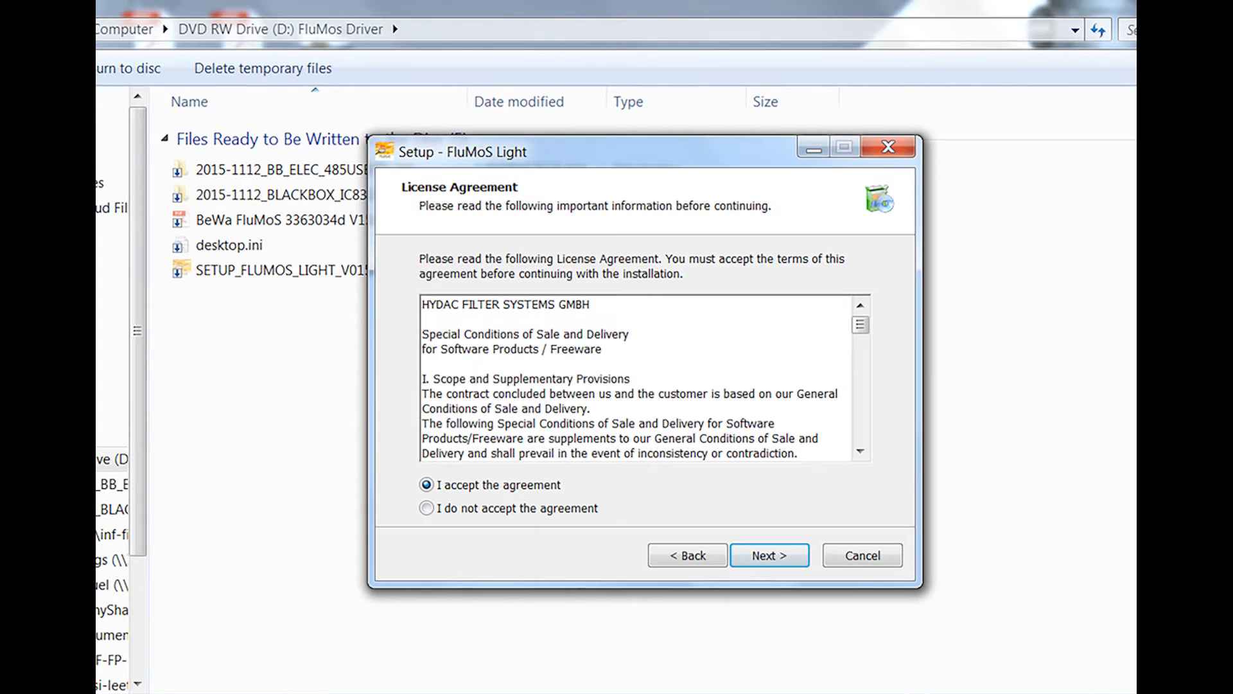
{"action": "left_click", "coordinate": [768, 555]}
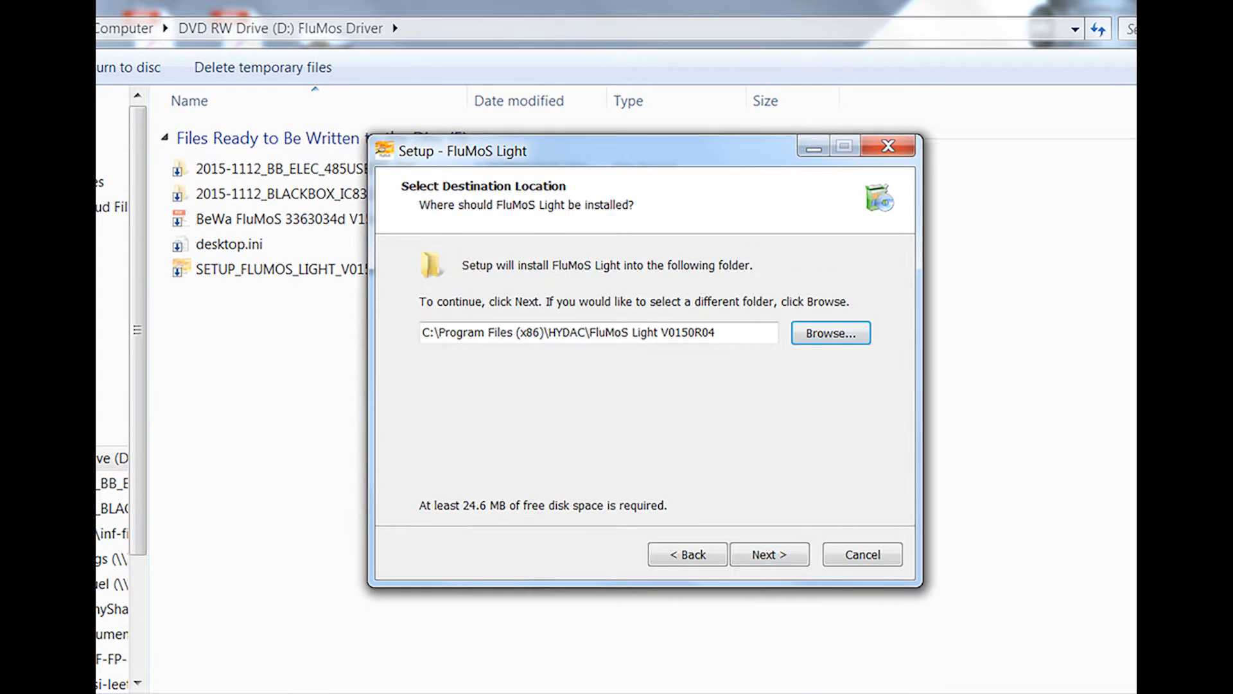
{"action": "left_click", "coordinate": [829, 333]}
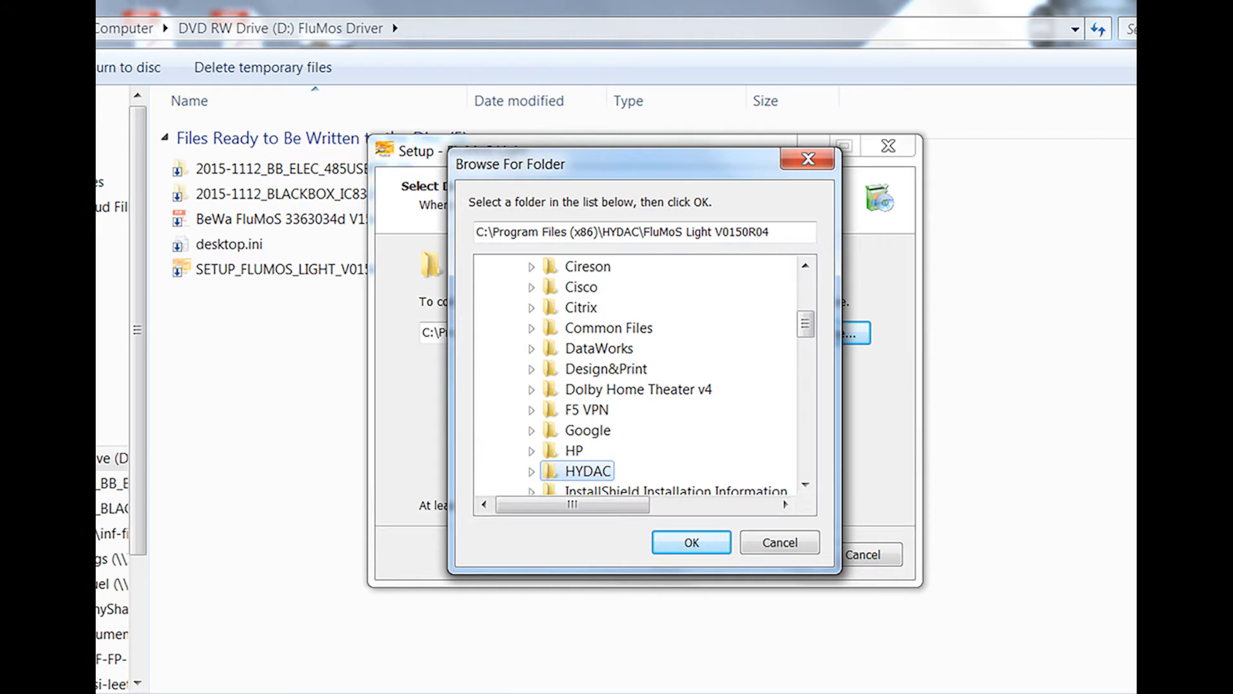
{"action": "left_click", "coordinate": [690, 542]}
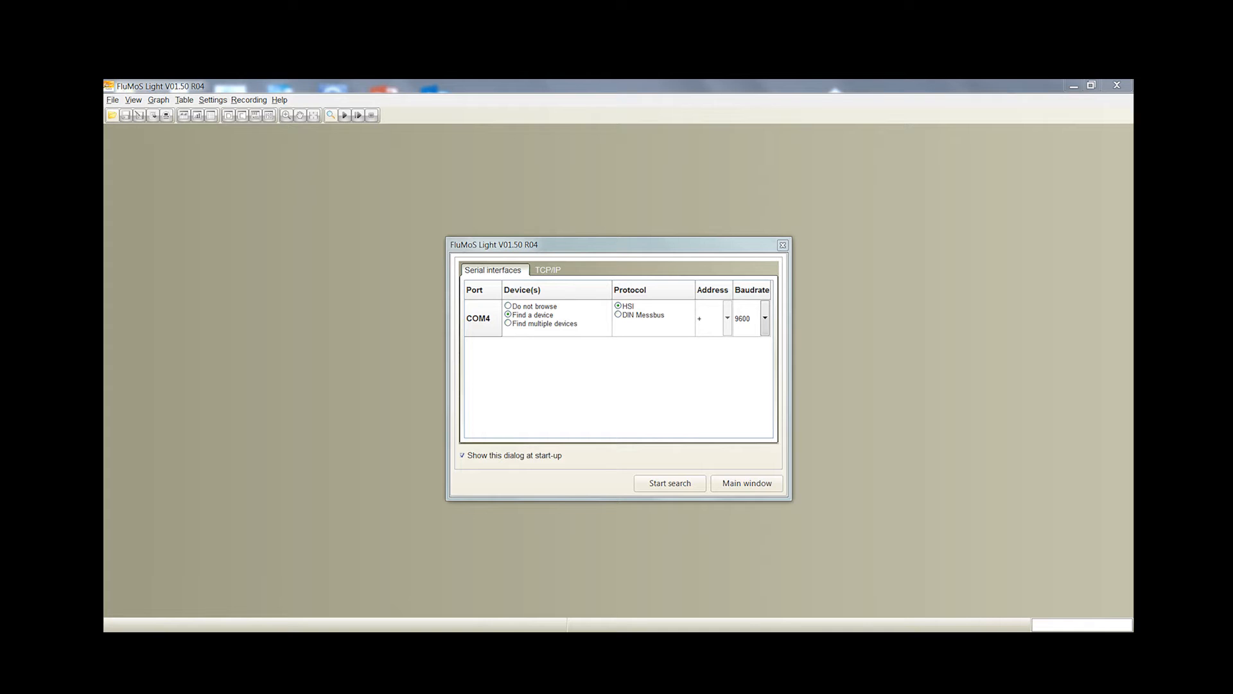
{"action": "mouse_move", "coordinate": [669, 483]}
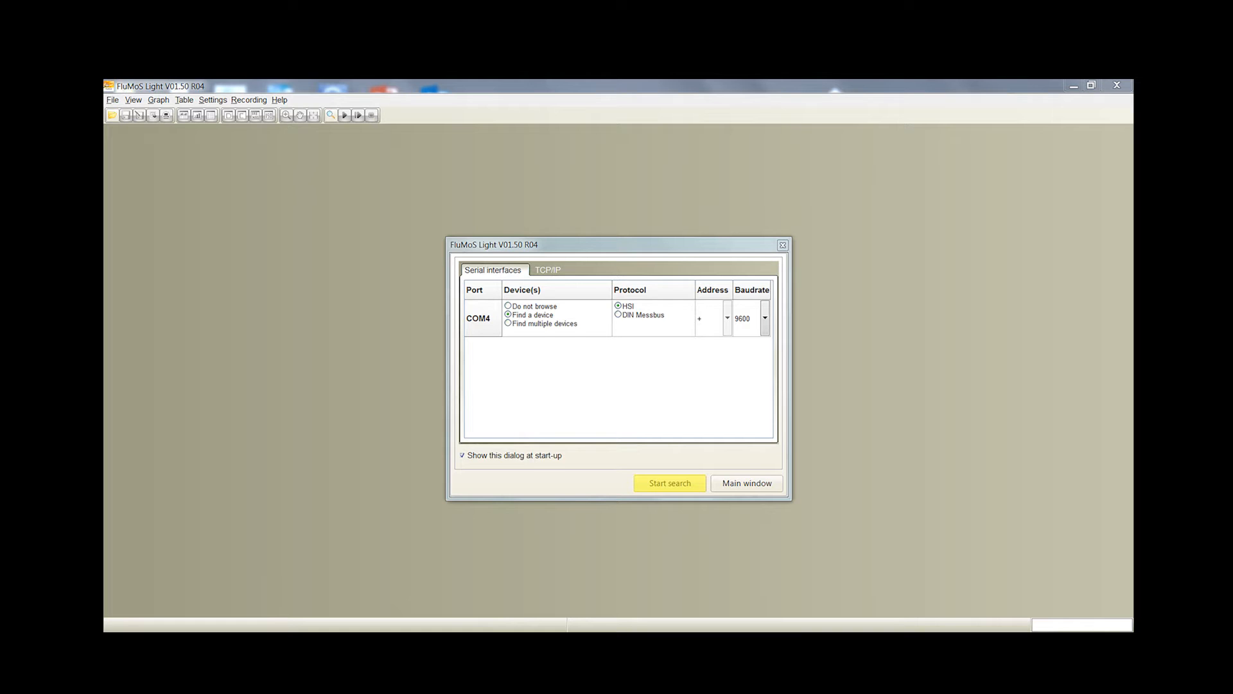
Step: Start searching for a connected device on COM4
{"action": "left_click", "coordinate": [669, 483]}
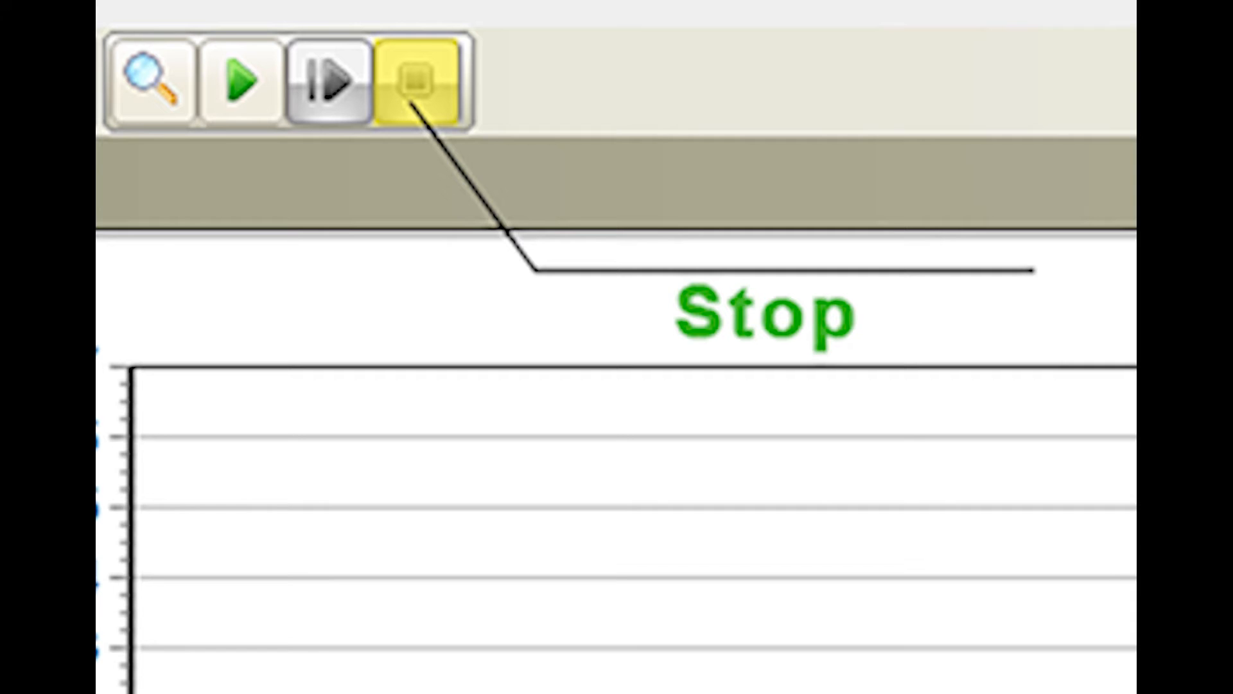
Step: Stop the running measurement from the recording toolbar
{"action": "left_click", "coordinate": [420, 82]}
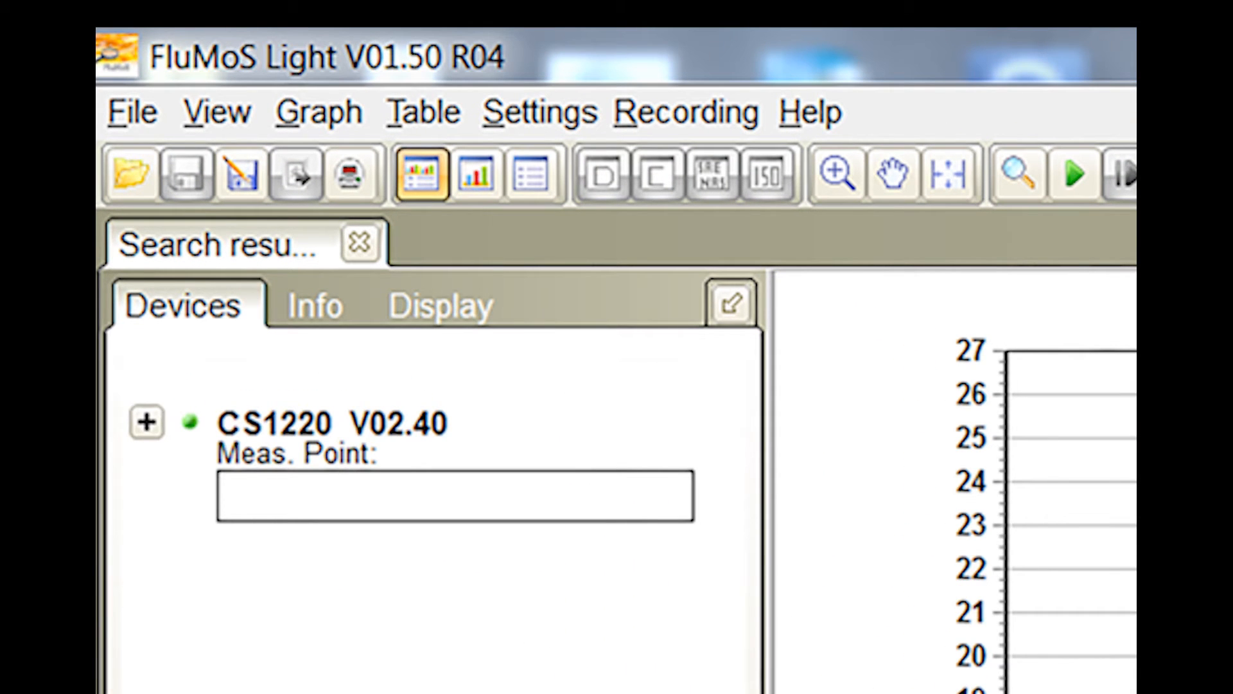
Step: Open a recorded data file from the MPNT00 folder on Removable Disk (D:)
{"action": "left_click", "coordinate": [128, 175]}
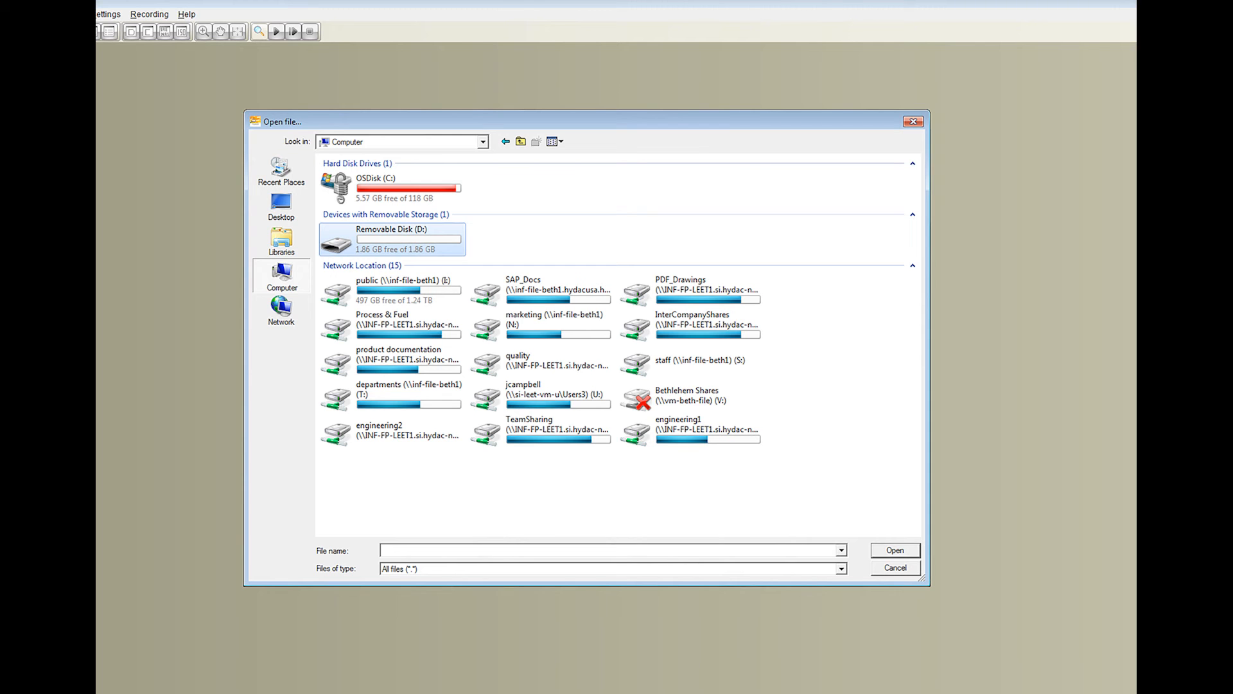
{"action": "double_click", "coordinate": [391, 238]}
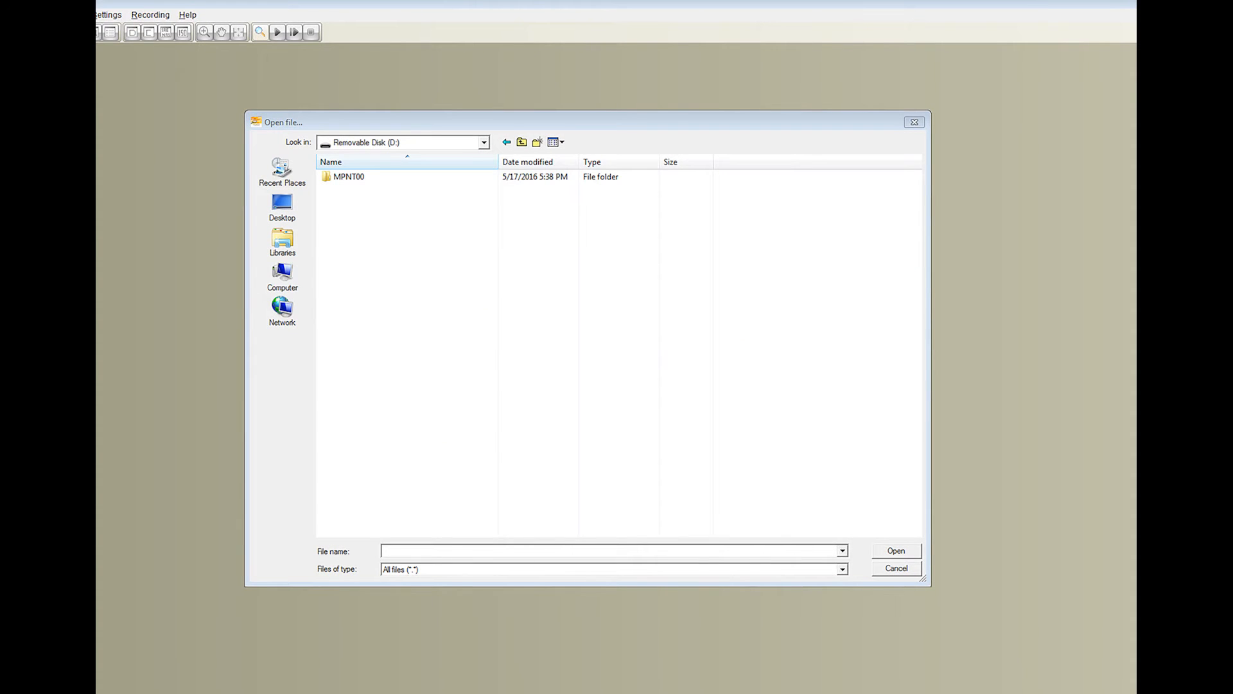
{"action": "double_click", "coordinate": [350, 176]}
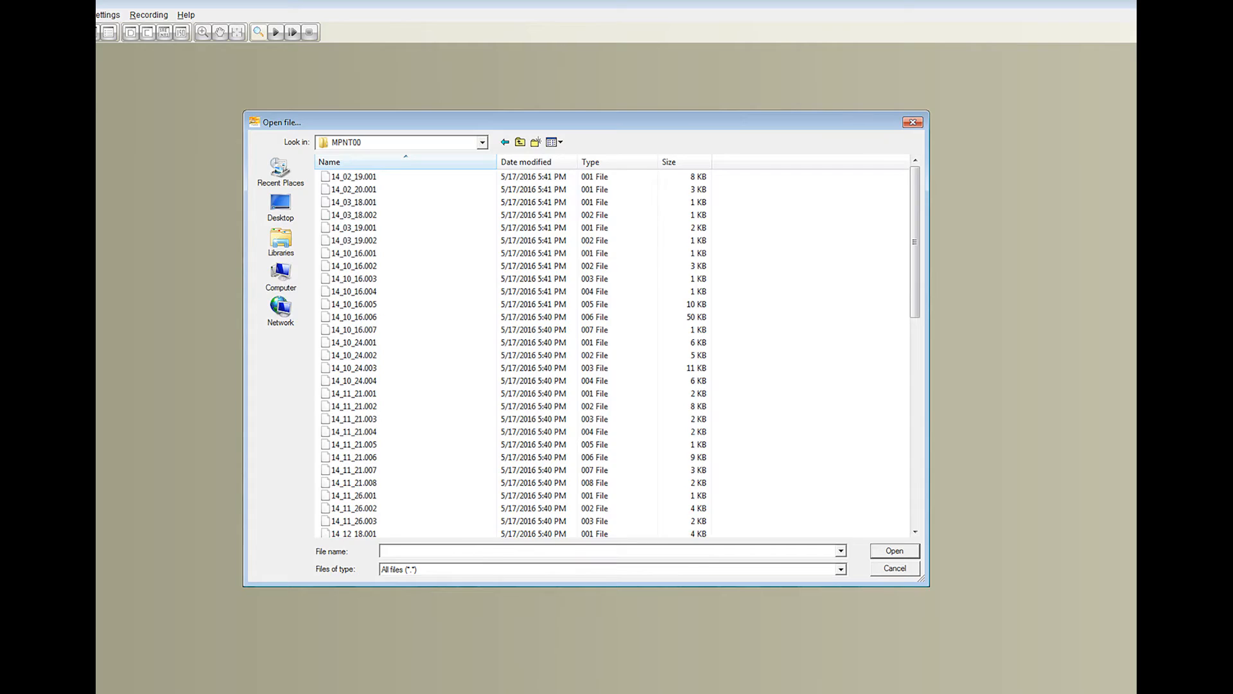
{"action": "left_click", "coordinate": [893, 550]}
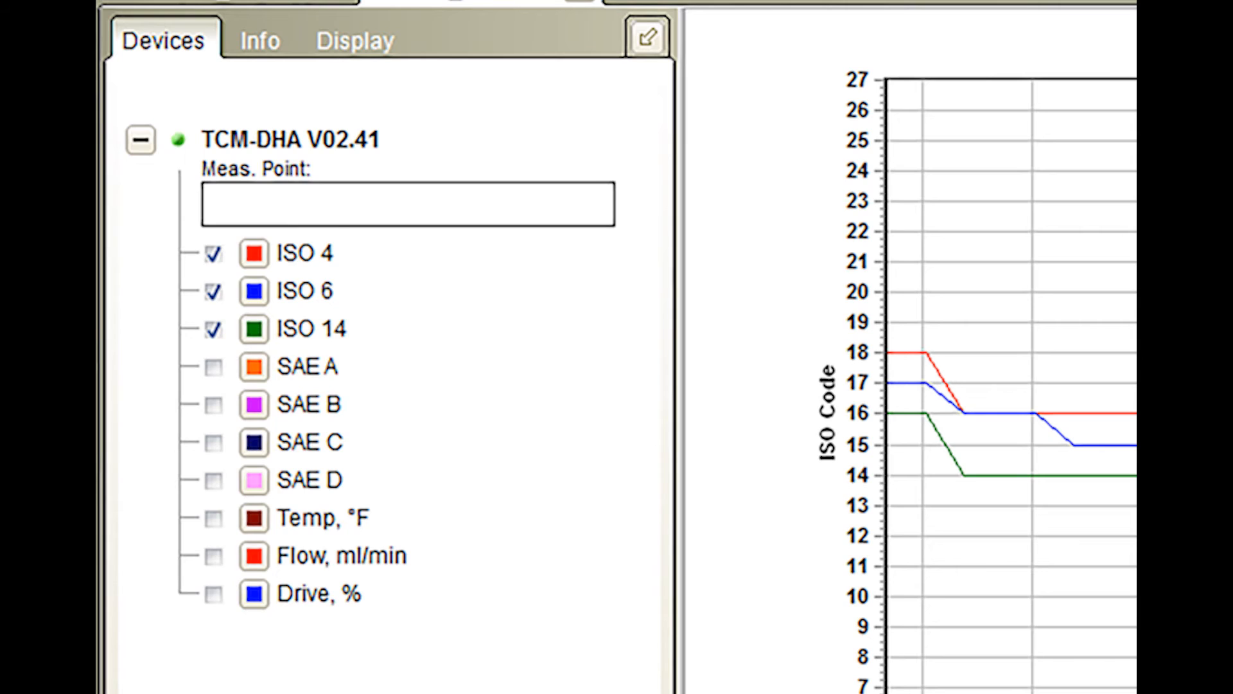
{"action": "left_click", "coordinate": [308, 253]}
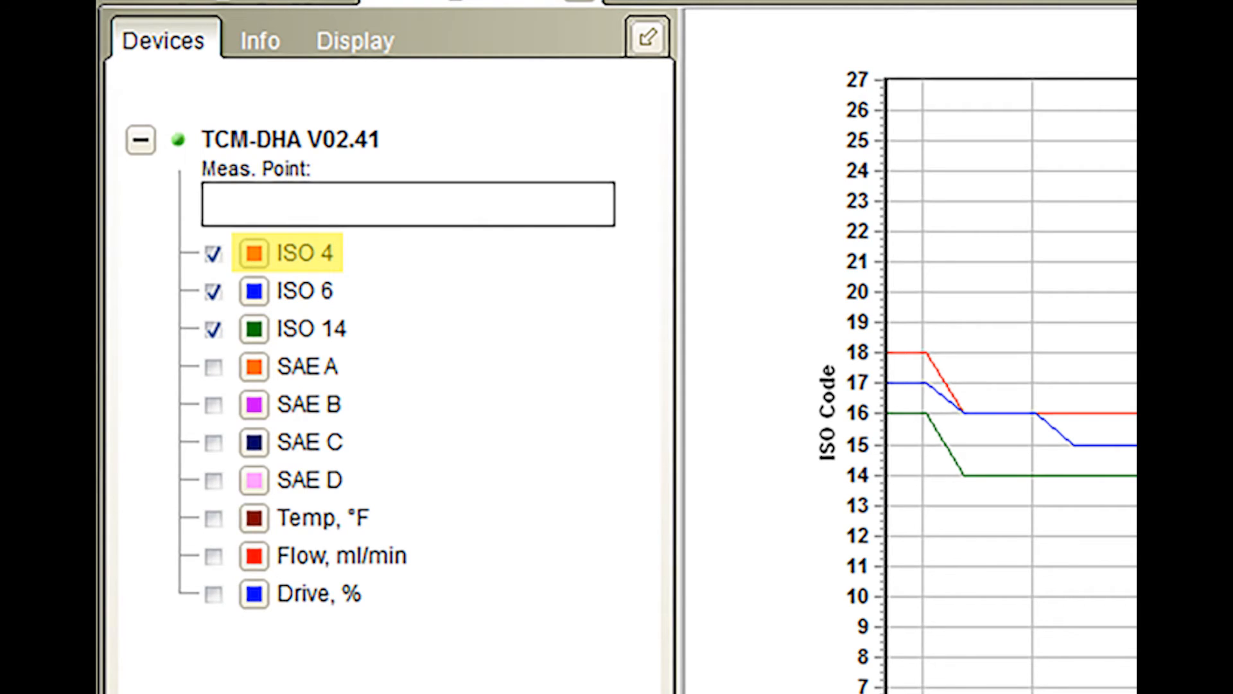
{"action": "left_click", "coordinate": [312, 328]}
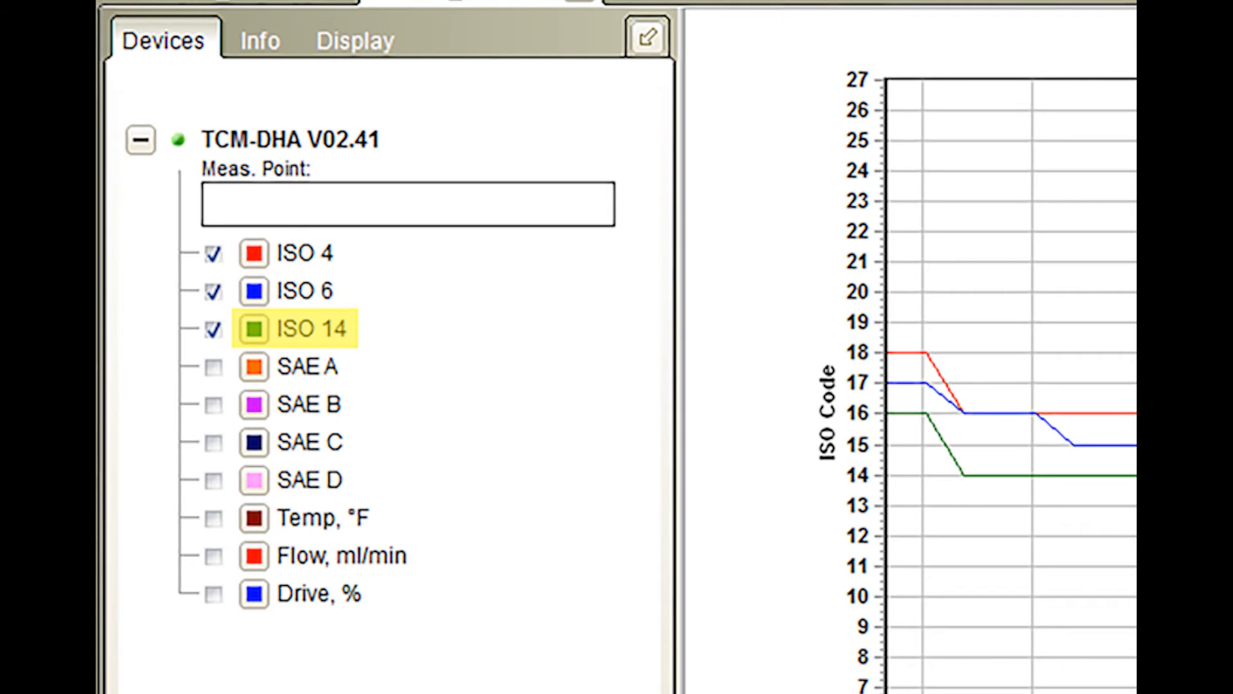
{"action": "left_click", "coordinate": [309, 367]}
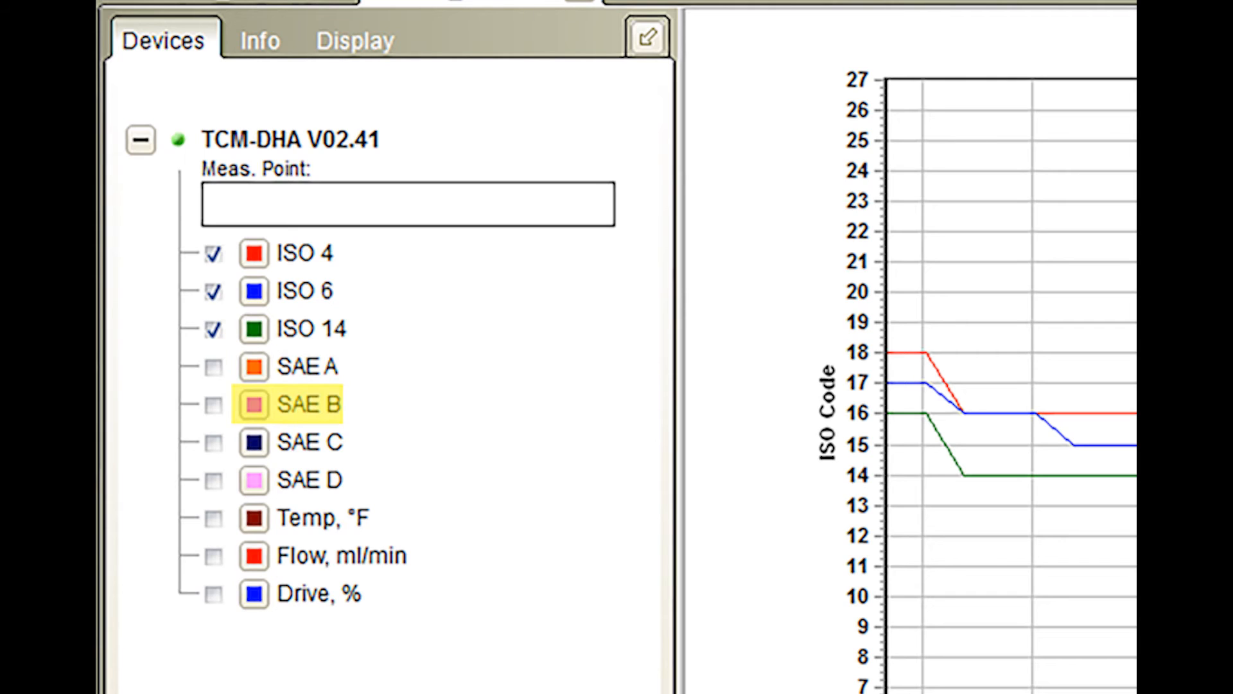
{"action": "left_click", "coordinate": [311, 479]}
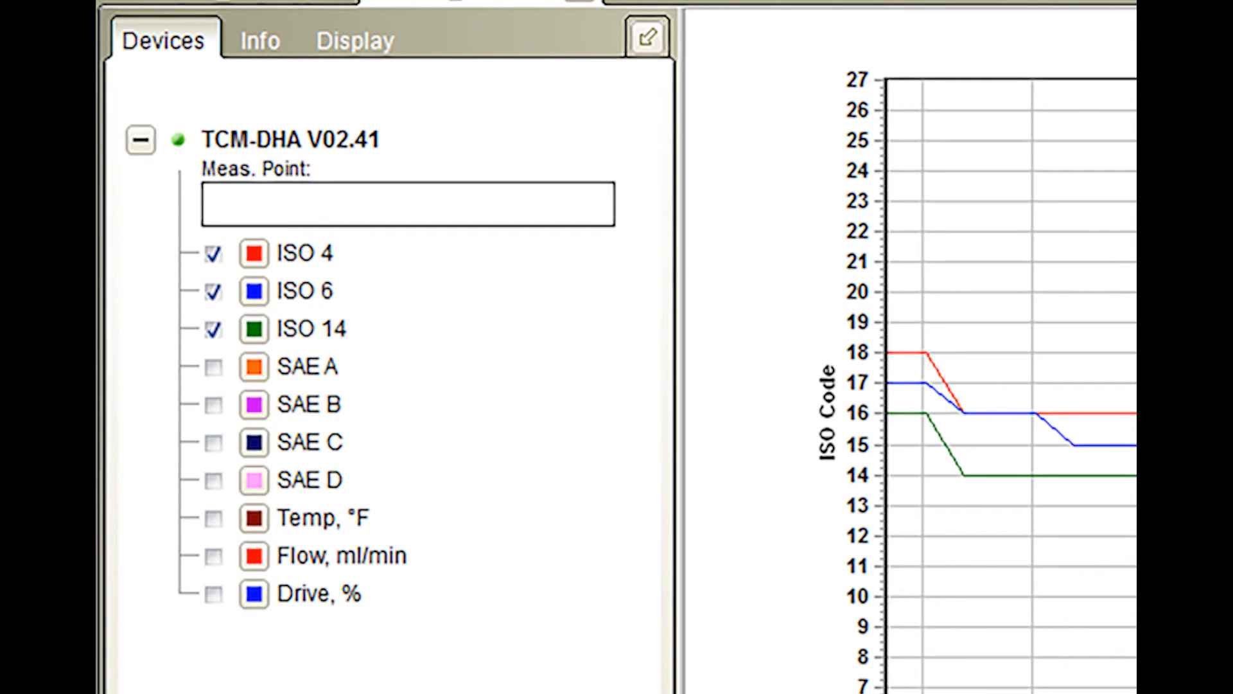
{"action": "left_click", "coordinate": [398, 20]}
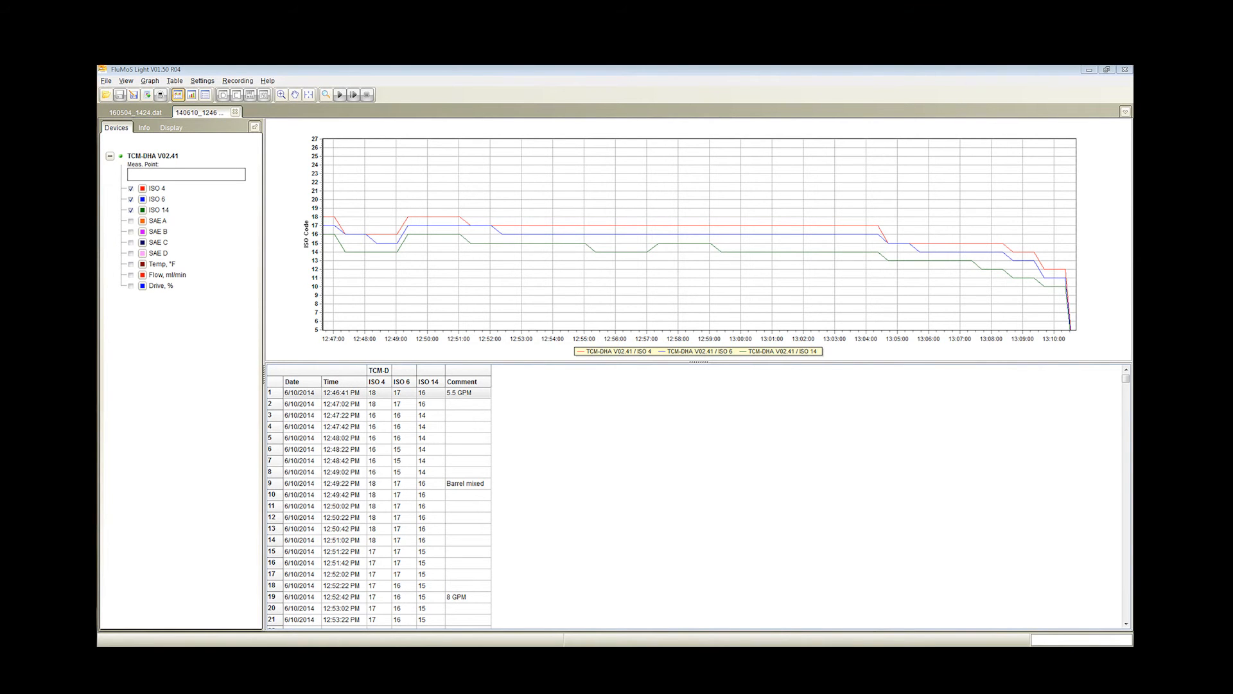
Step: Show the Export FluMoS data options from the File menu
{"action": "left_click", "coordinate": [105, 80]}
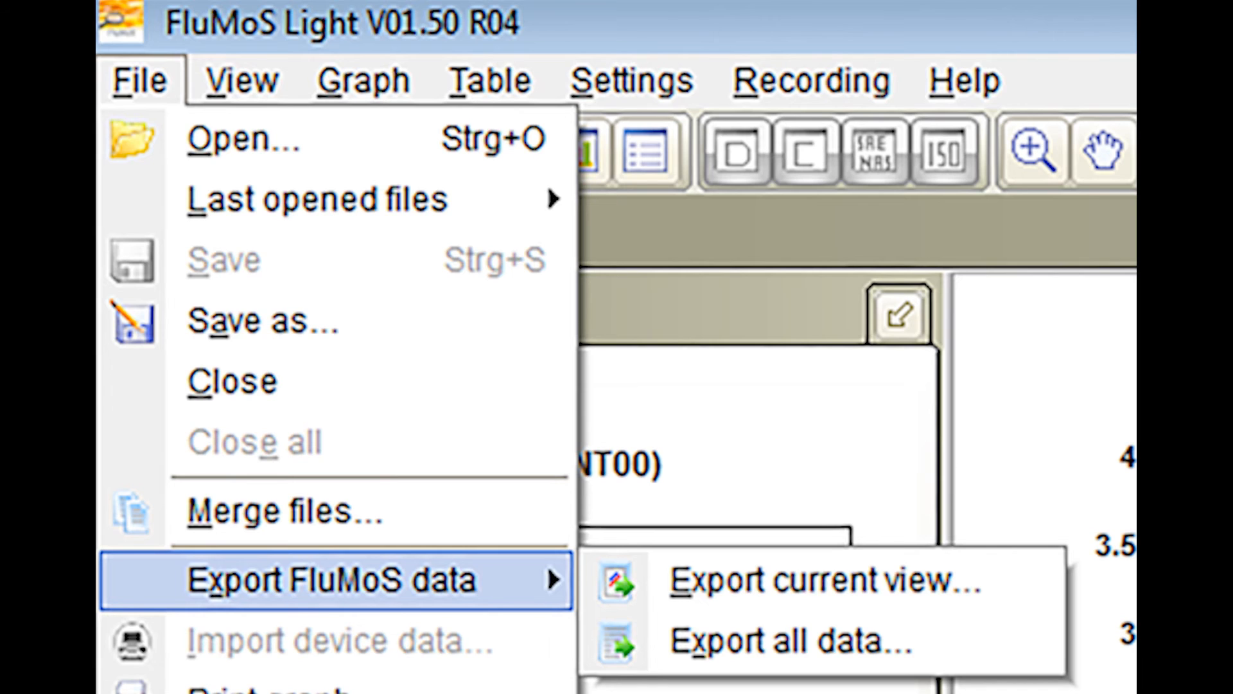
{"action": "left_click", "coordinate": [821, 580]}
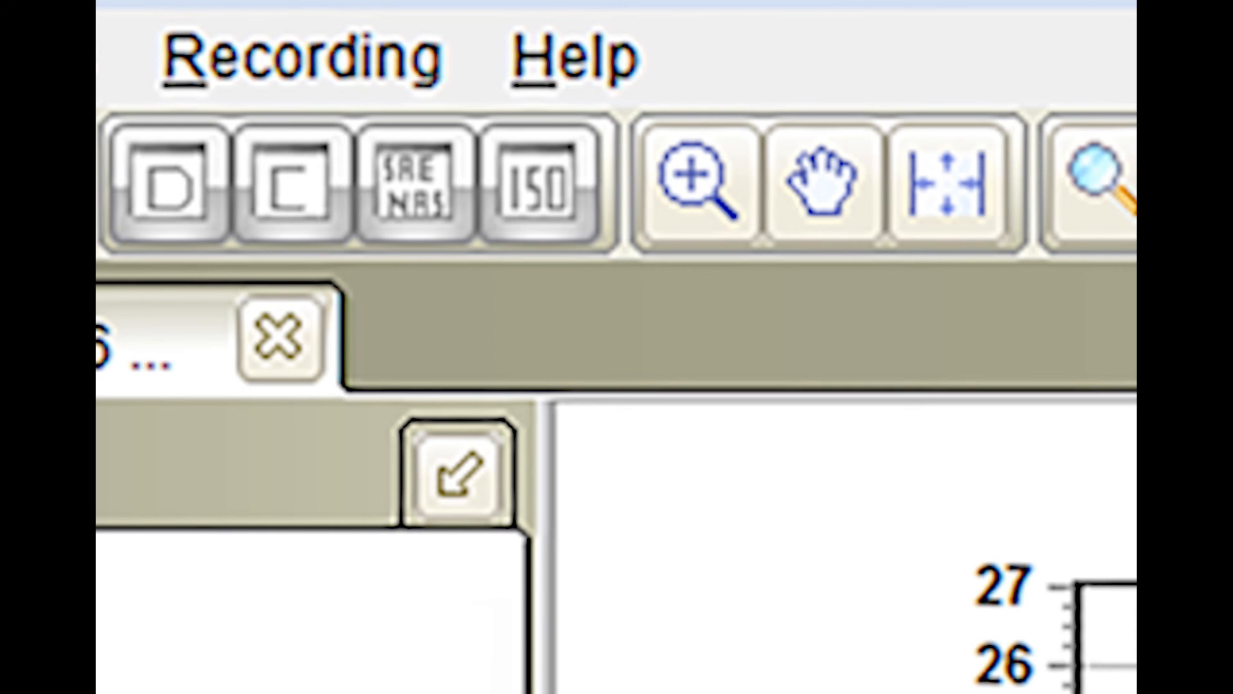
{"action": "scroll", "scroll_direction": "right", "scroll_amount": 3}
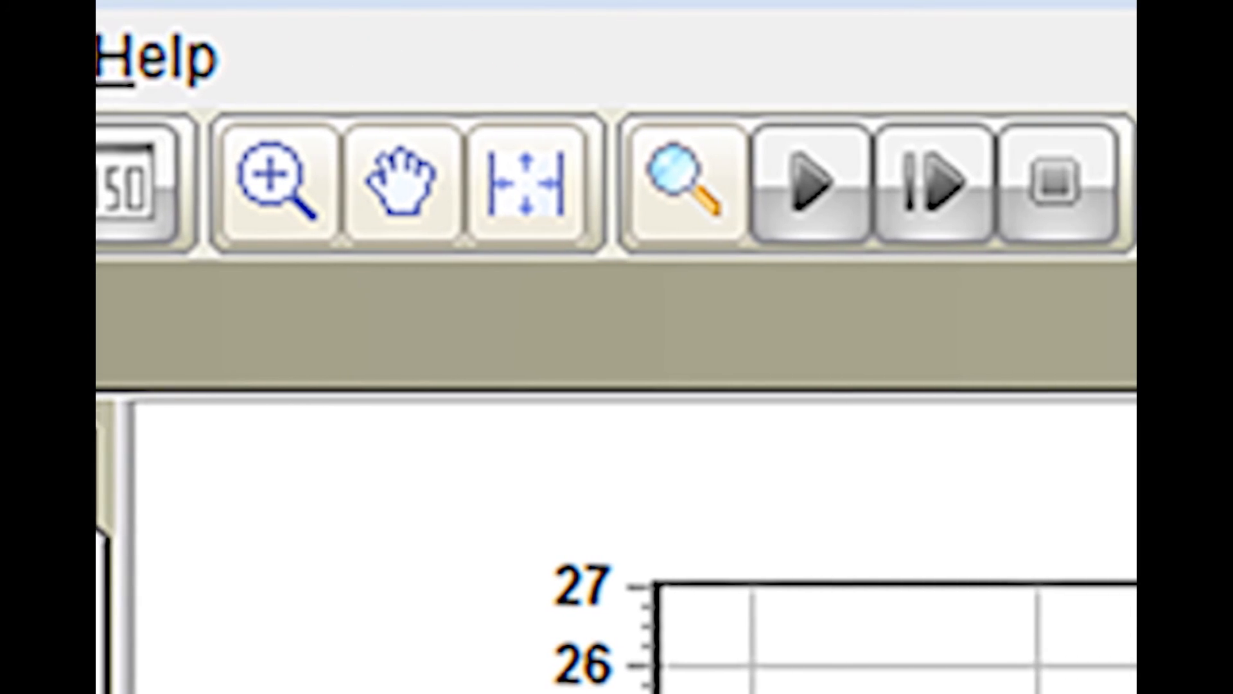